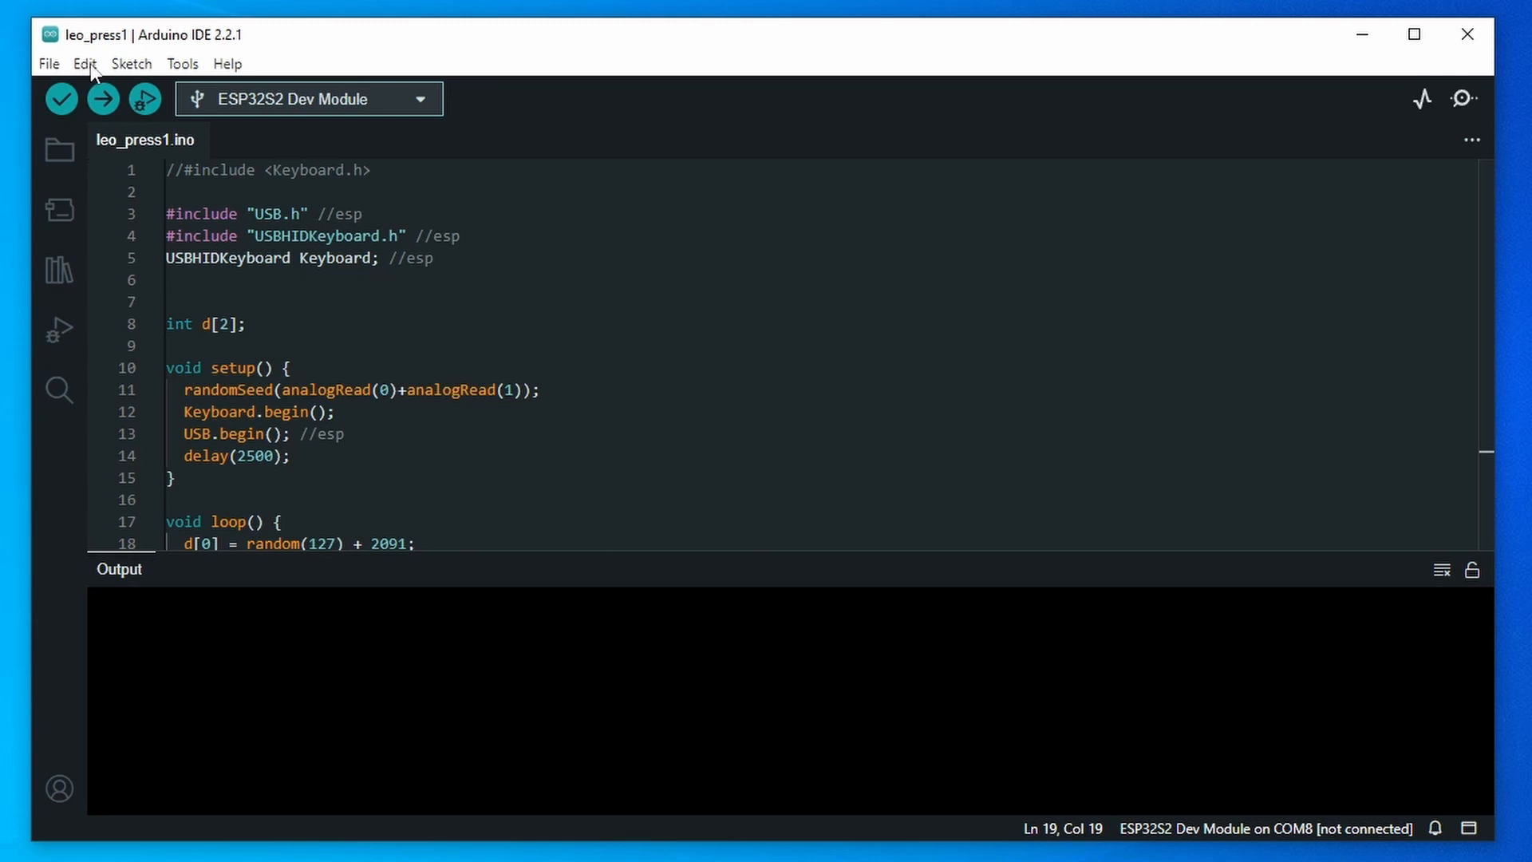
pyautogui.moveTo(182, 64)
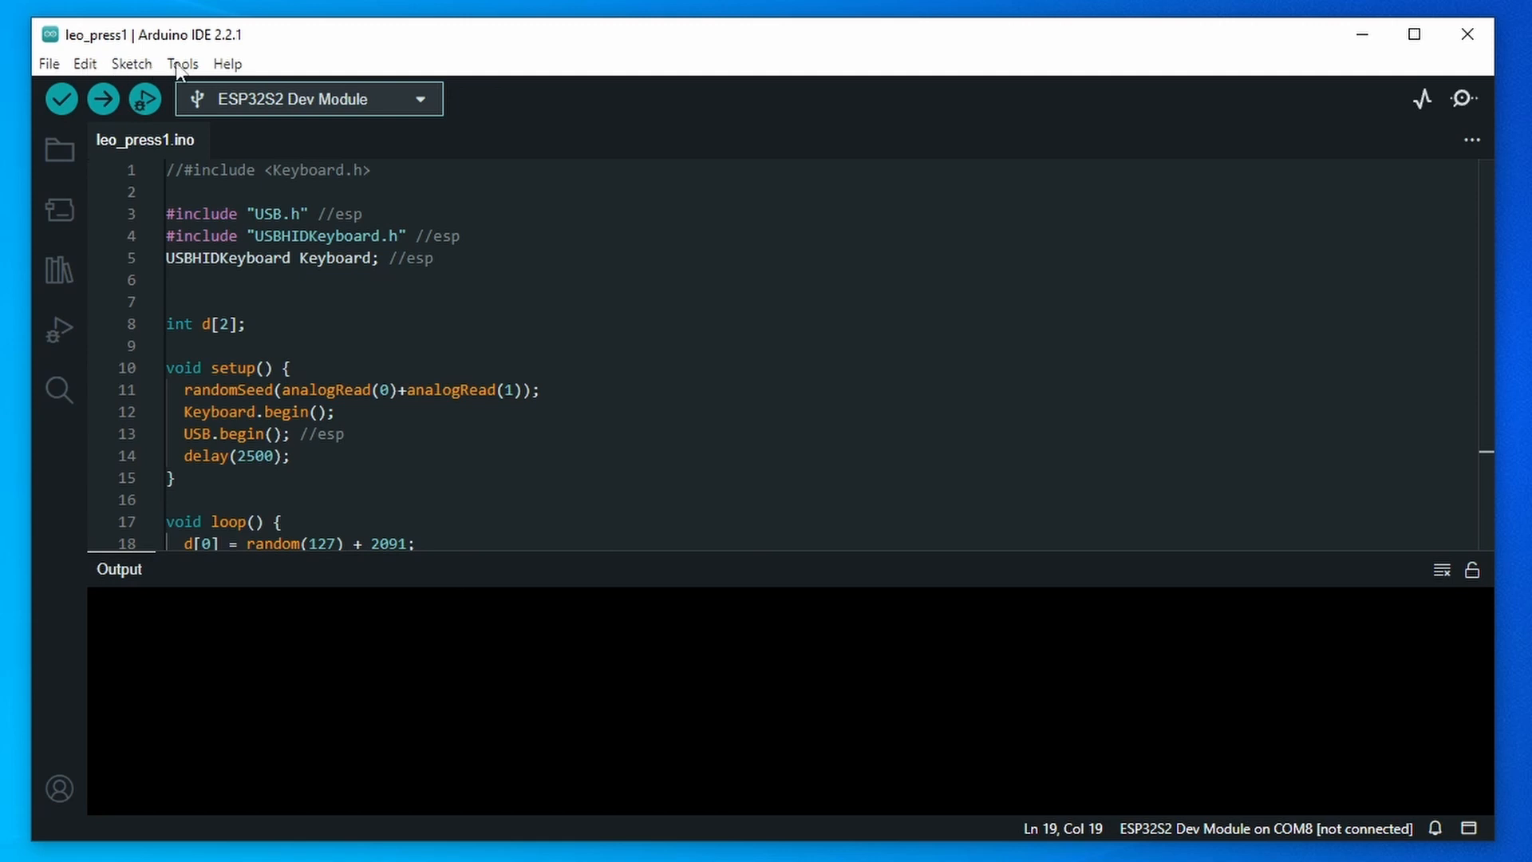
# - Filter the Boards Manager list to esp32, showing Espressif esp32 2.0.11 installed
pyautogui.click(56, 209)
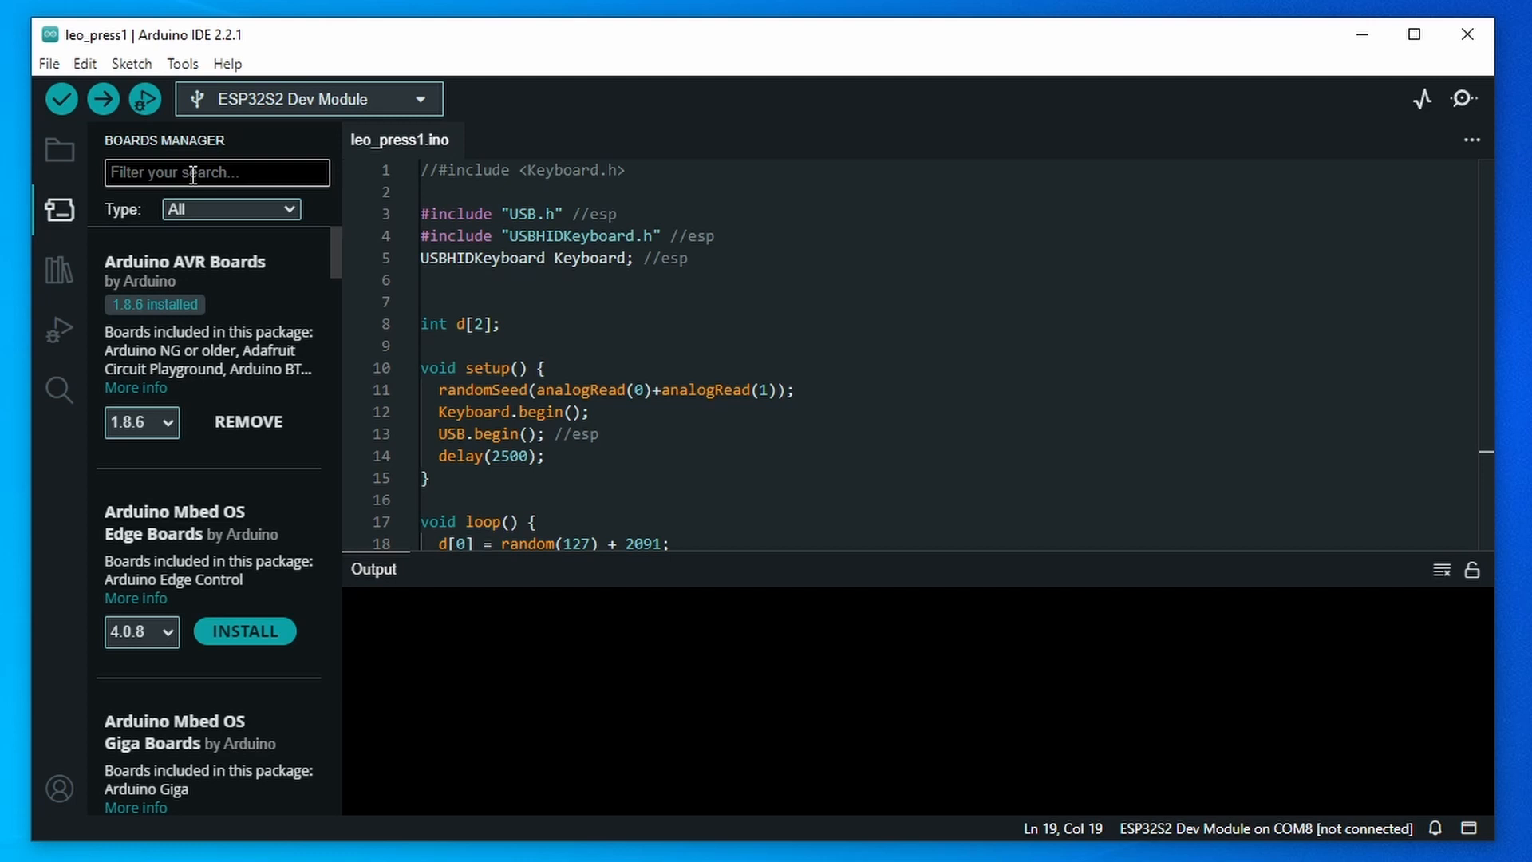
pyautogui.write('esp32')
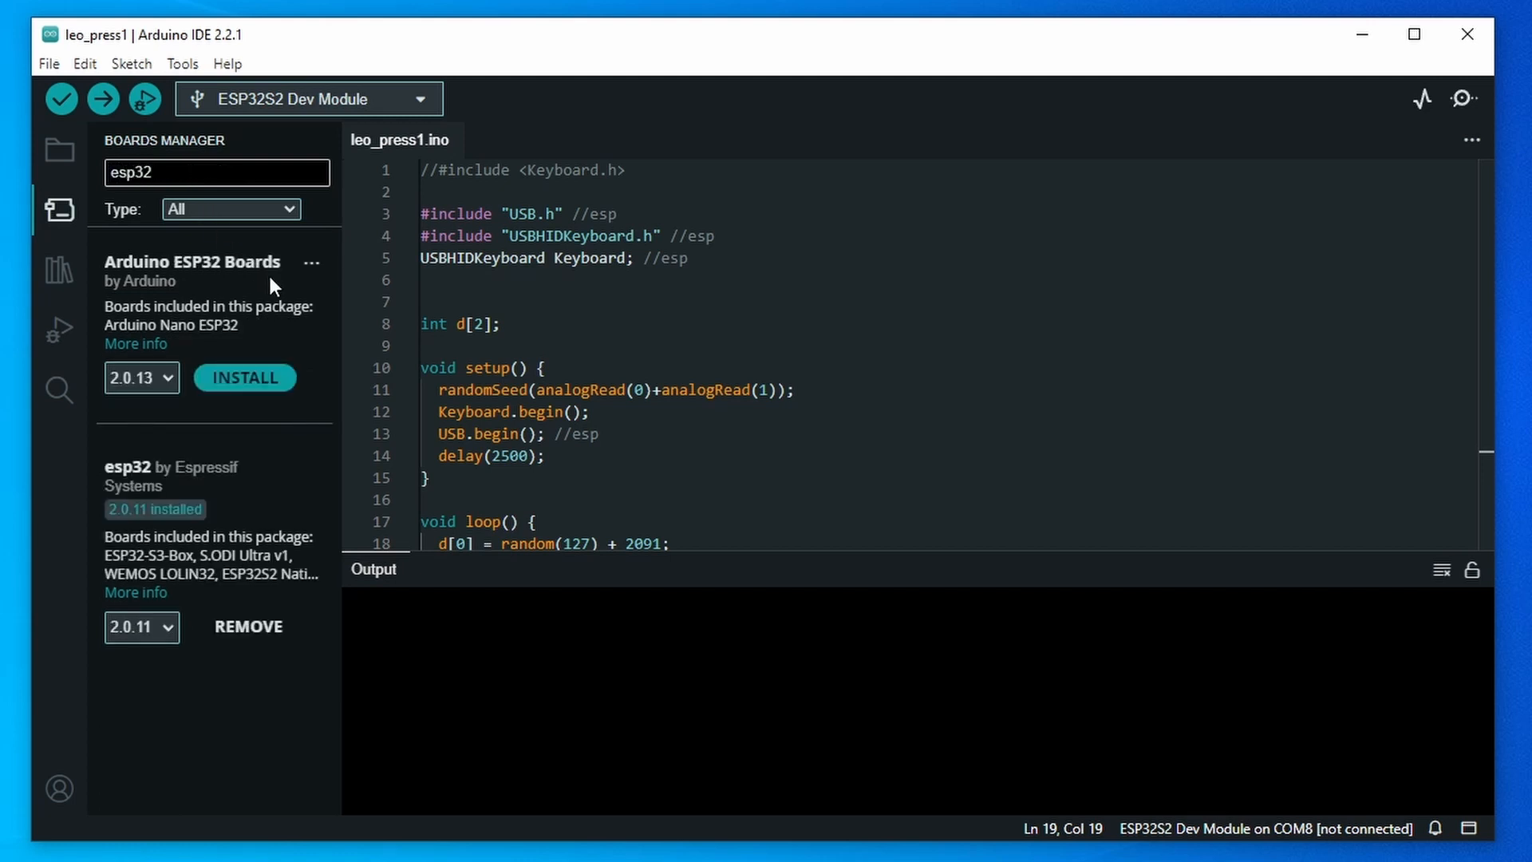
pyautogui.moveTo(201, 476)
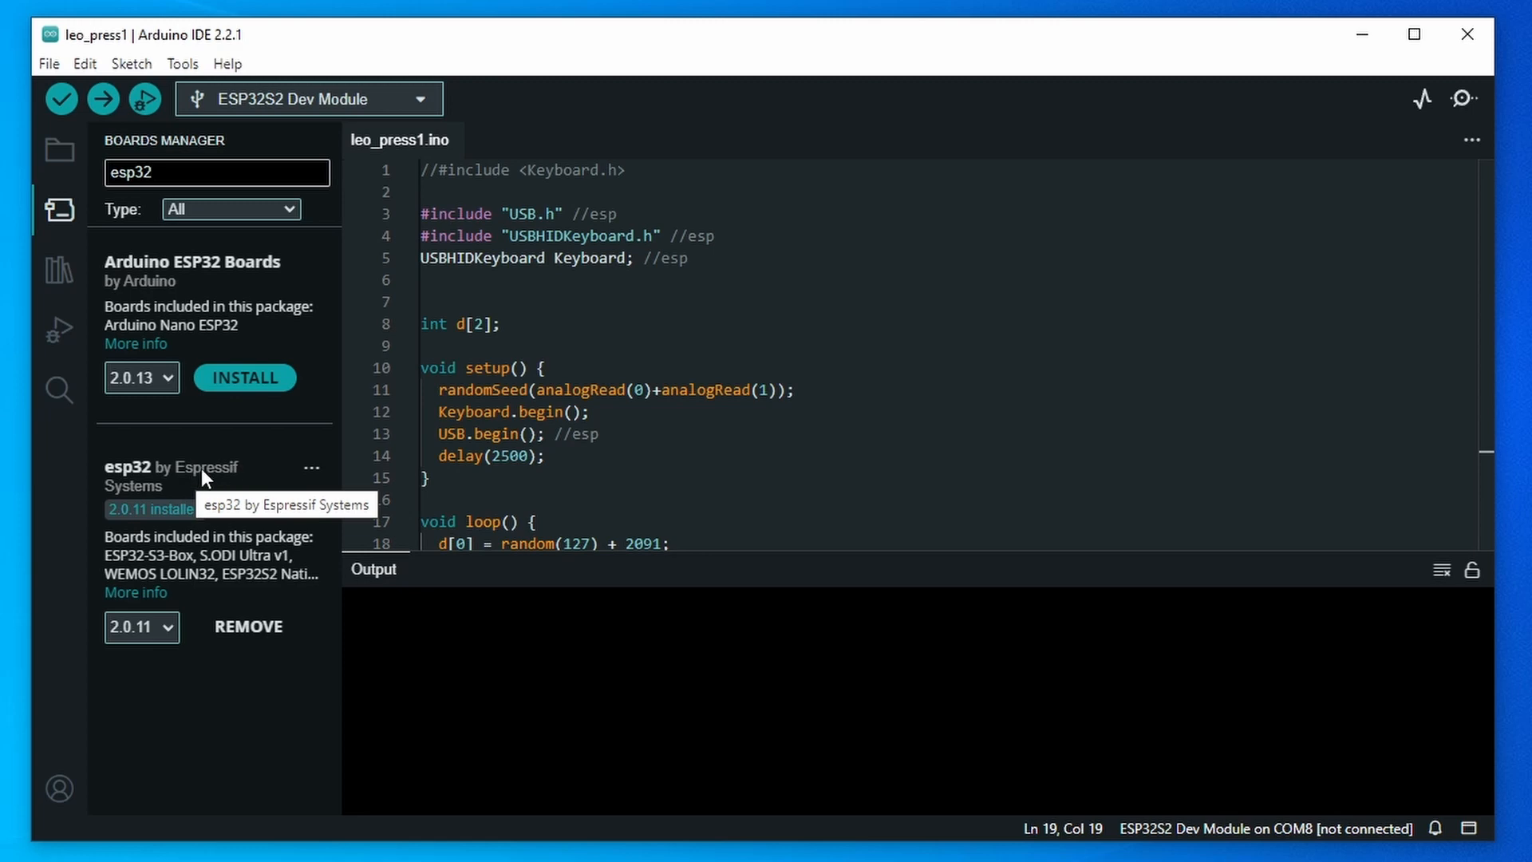
pyautogui.click(182, 64)
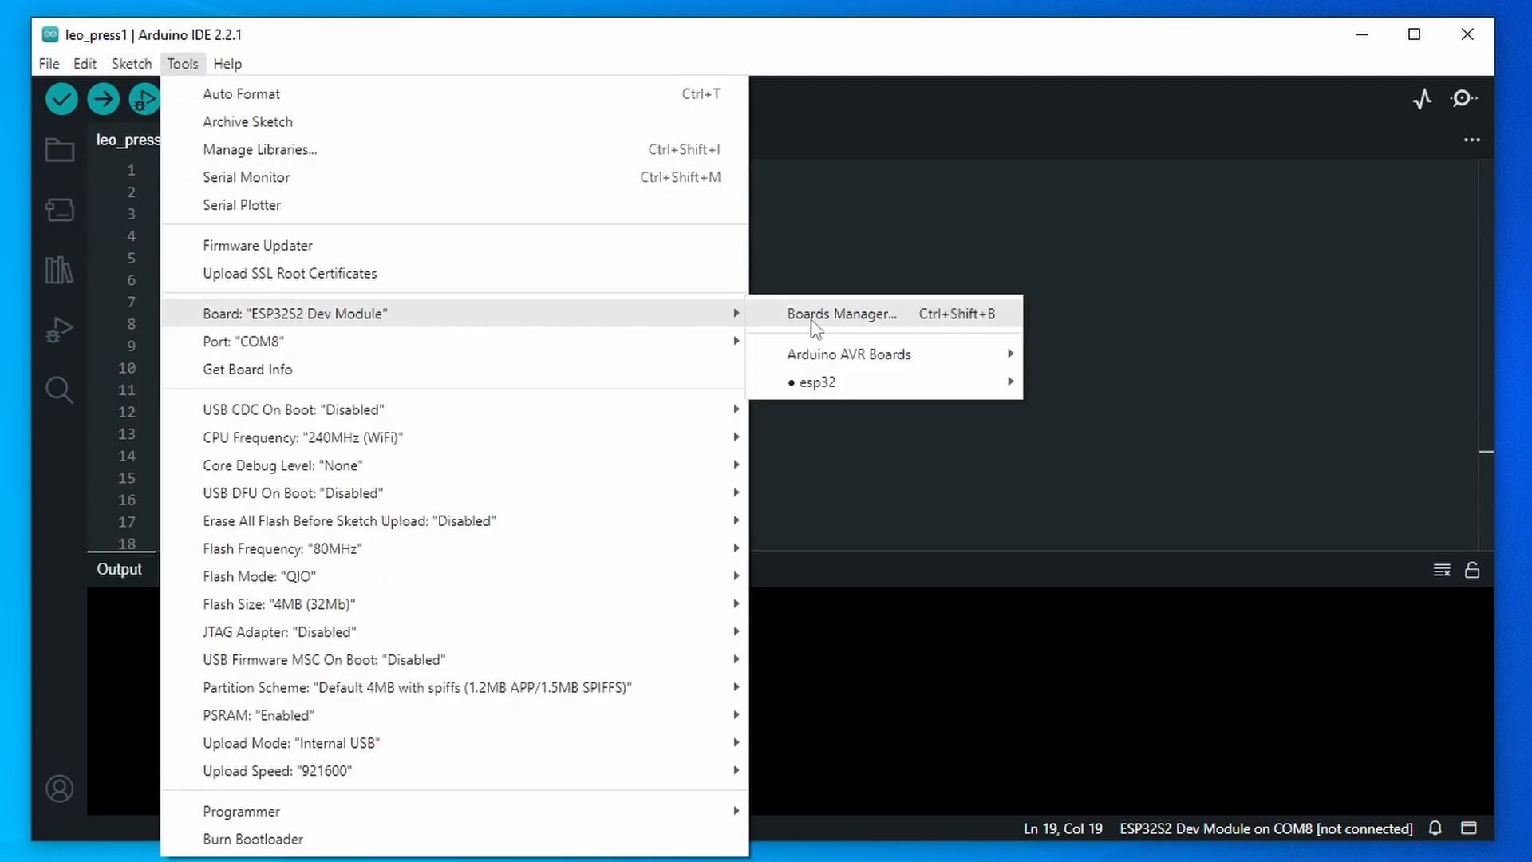
pyautogui.click(817, 466)
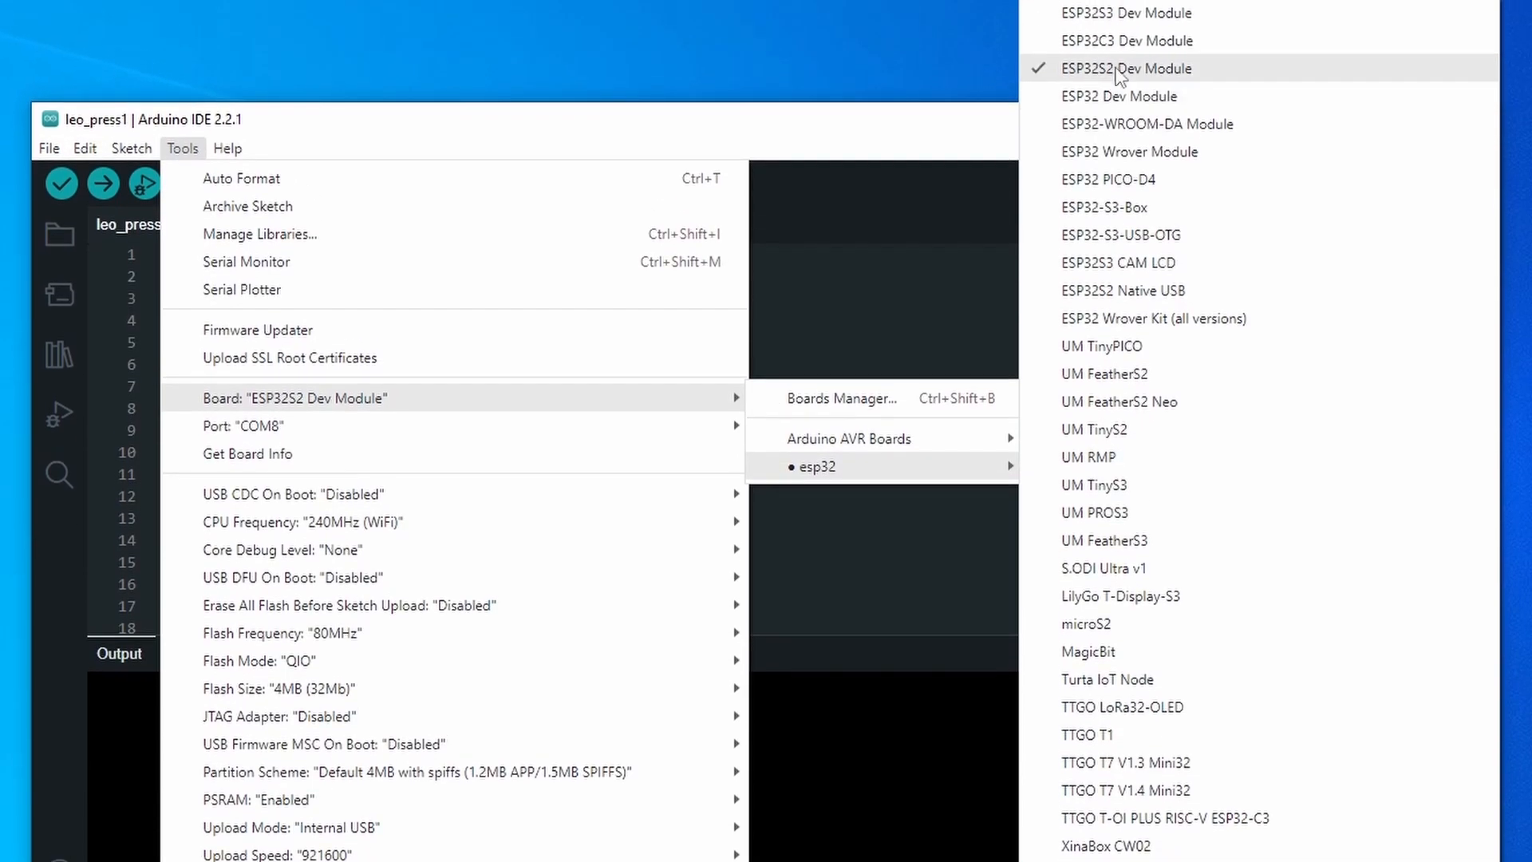
pyautogui.click(1123, 67)
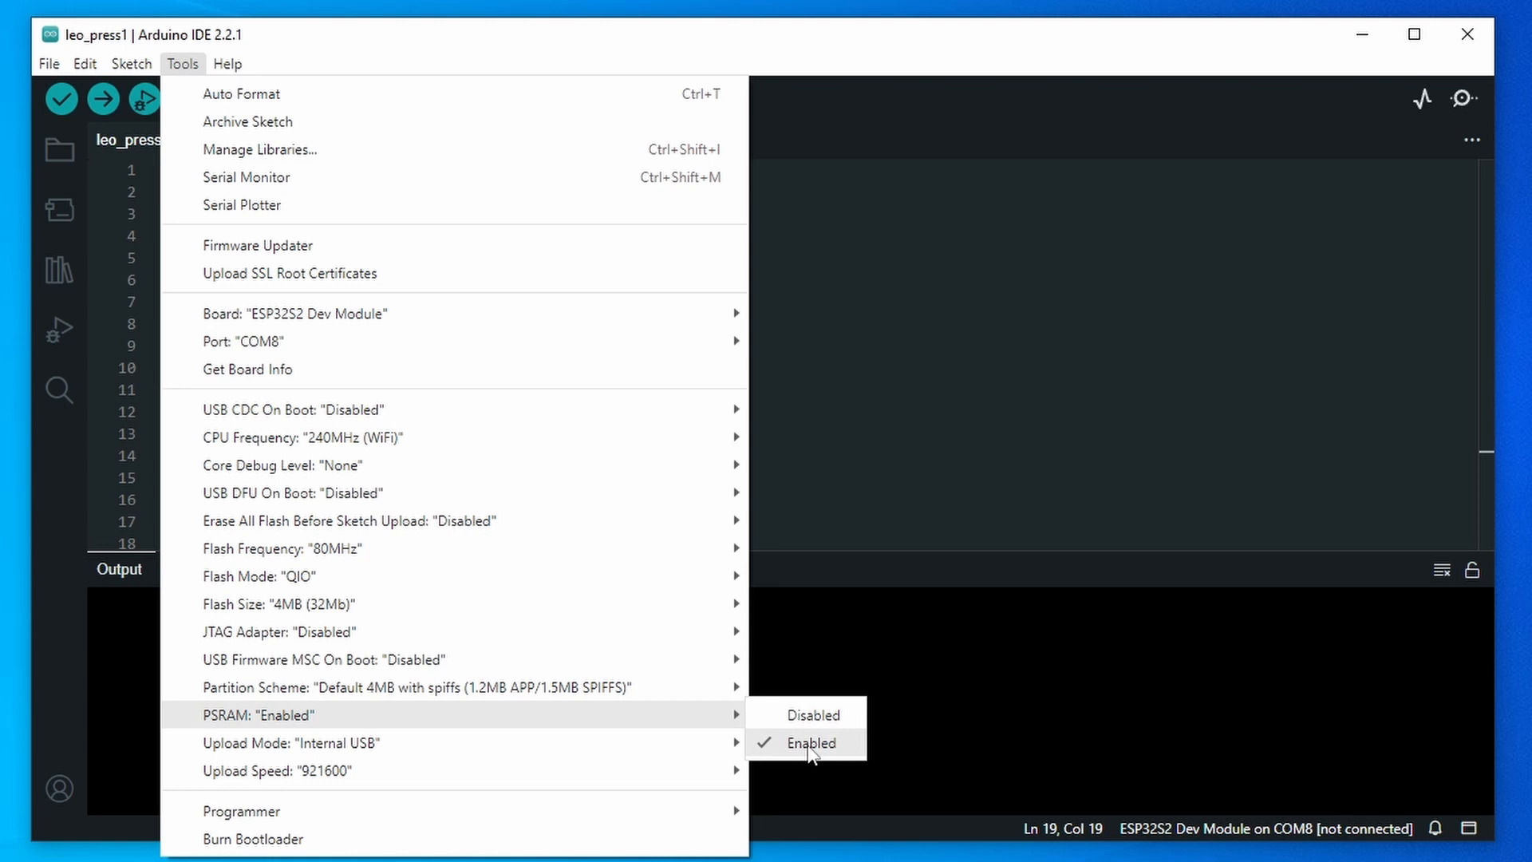
pyautogui.moveTo(440, 421)
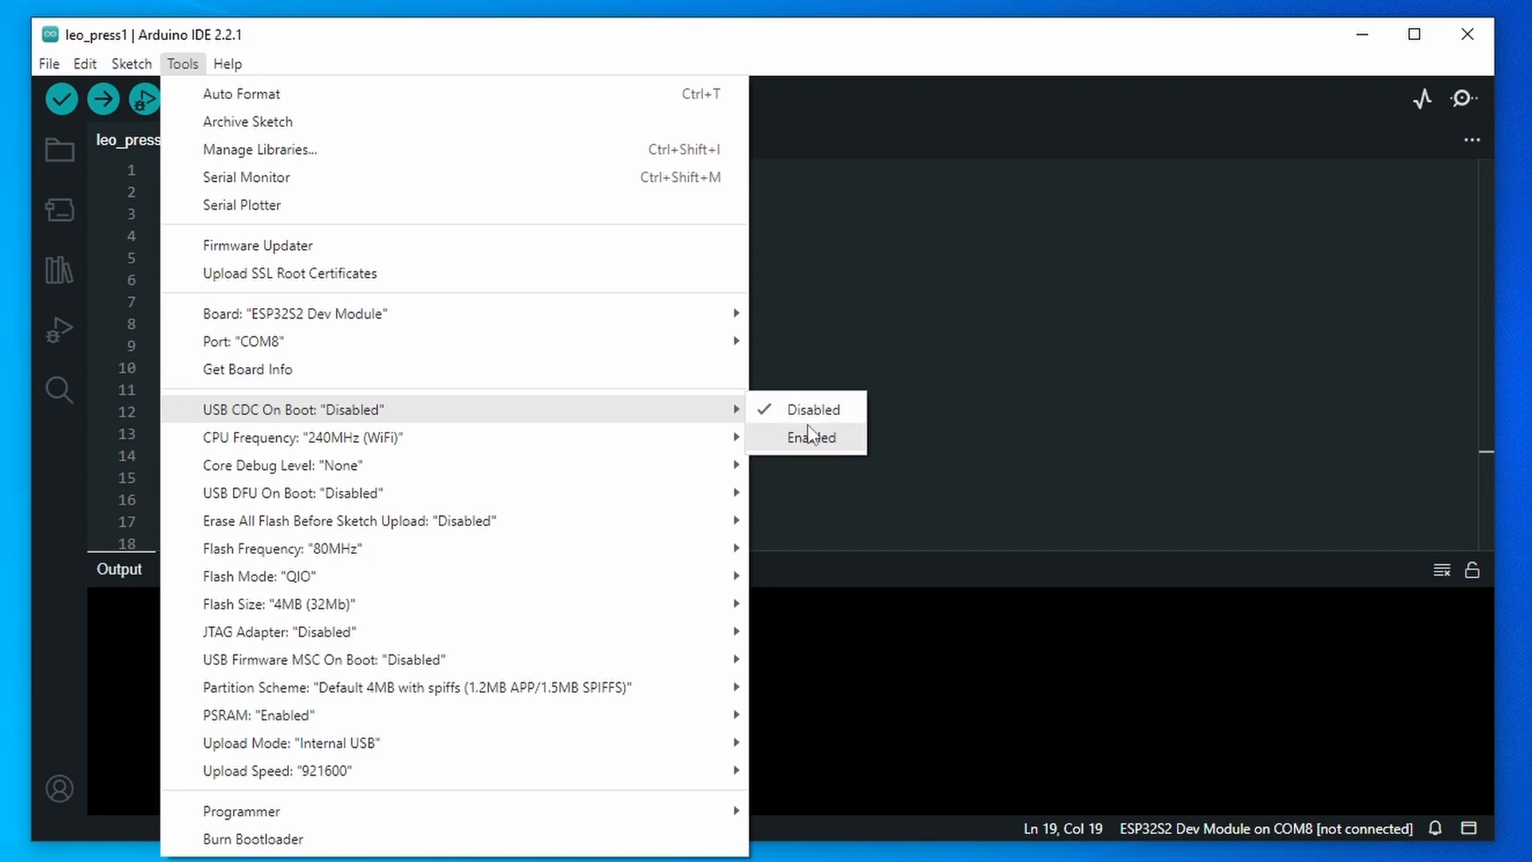
pyautogui.moveTo(806, 427)
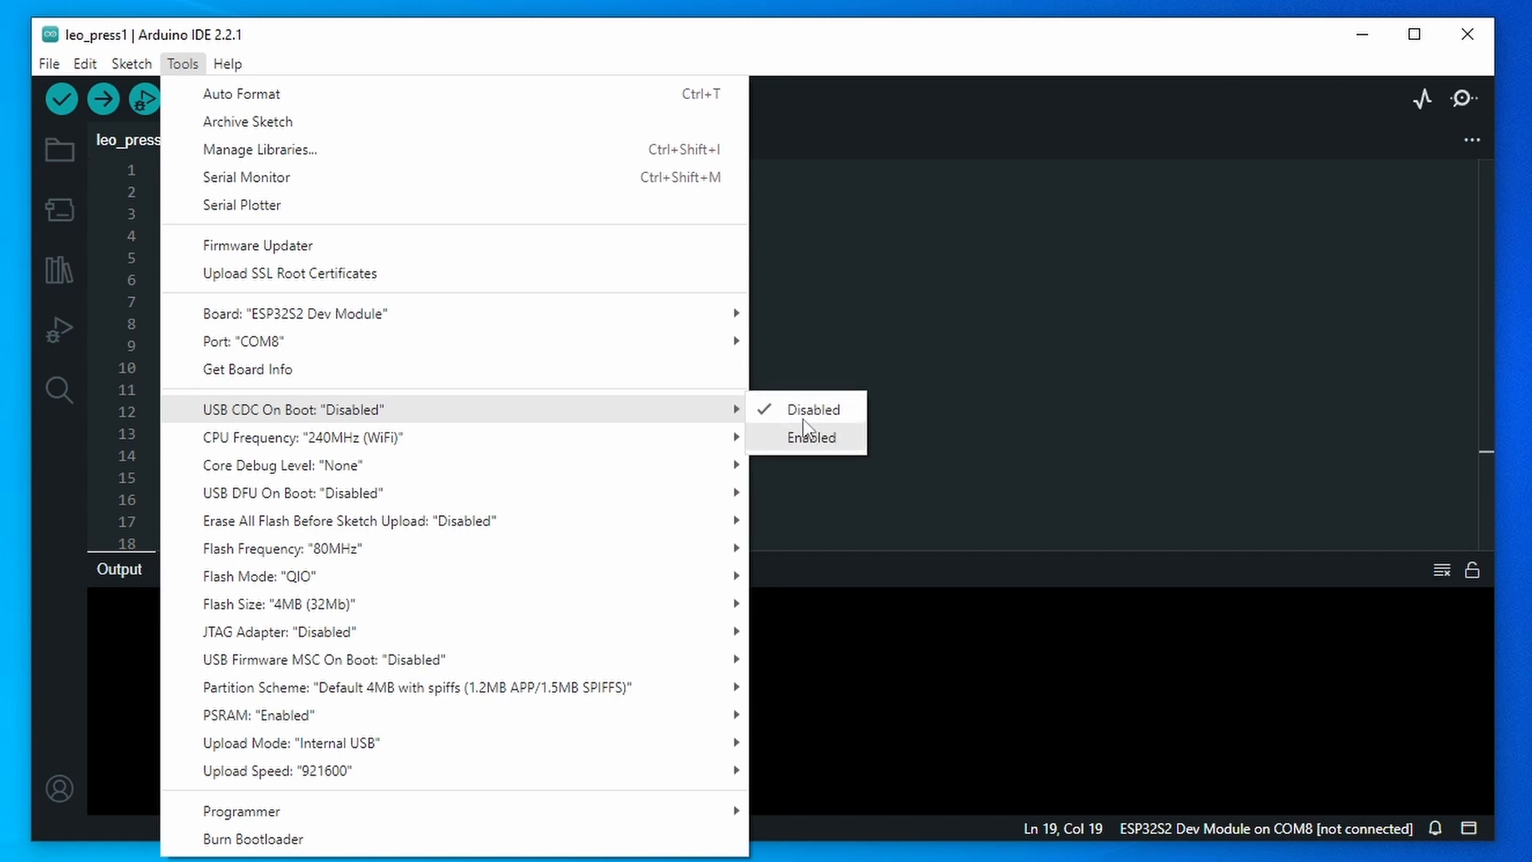
pyautogui.moveTo(428, 444)
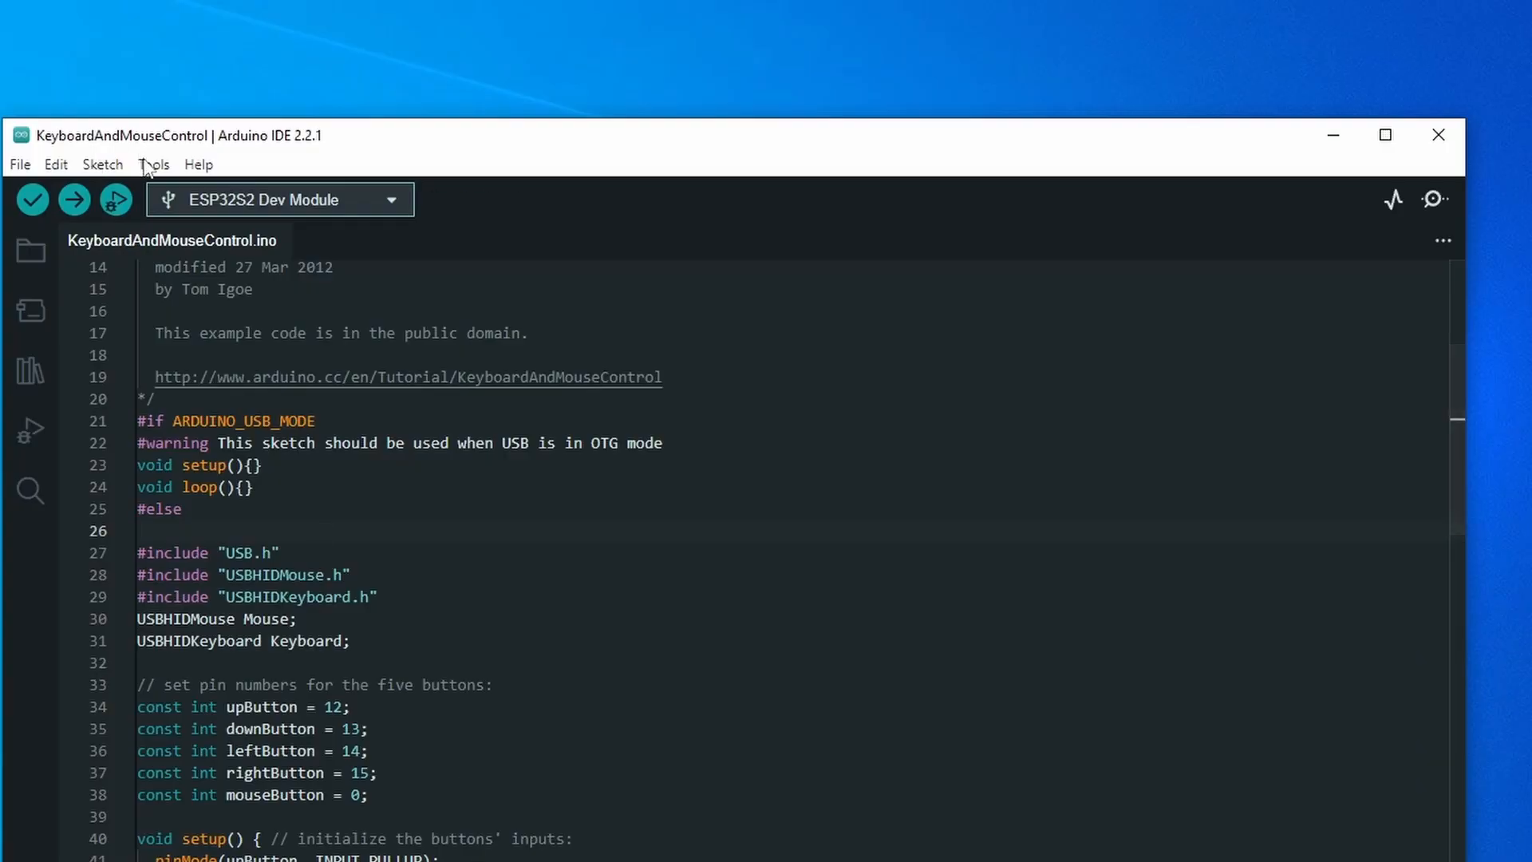
# - Bring up the Tools menu over the KeyboardAndMouseControl example sketch
pyautogui.click(153, 165)
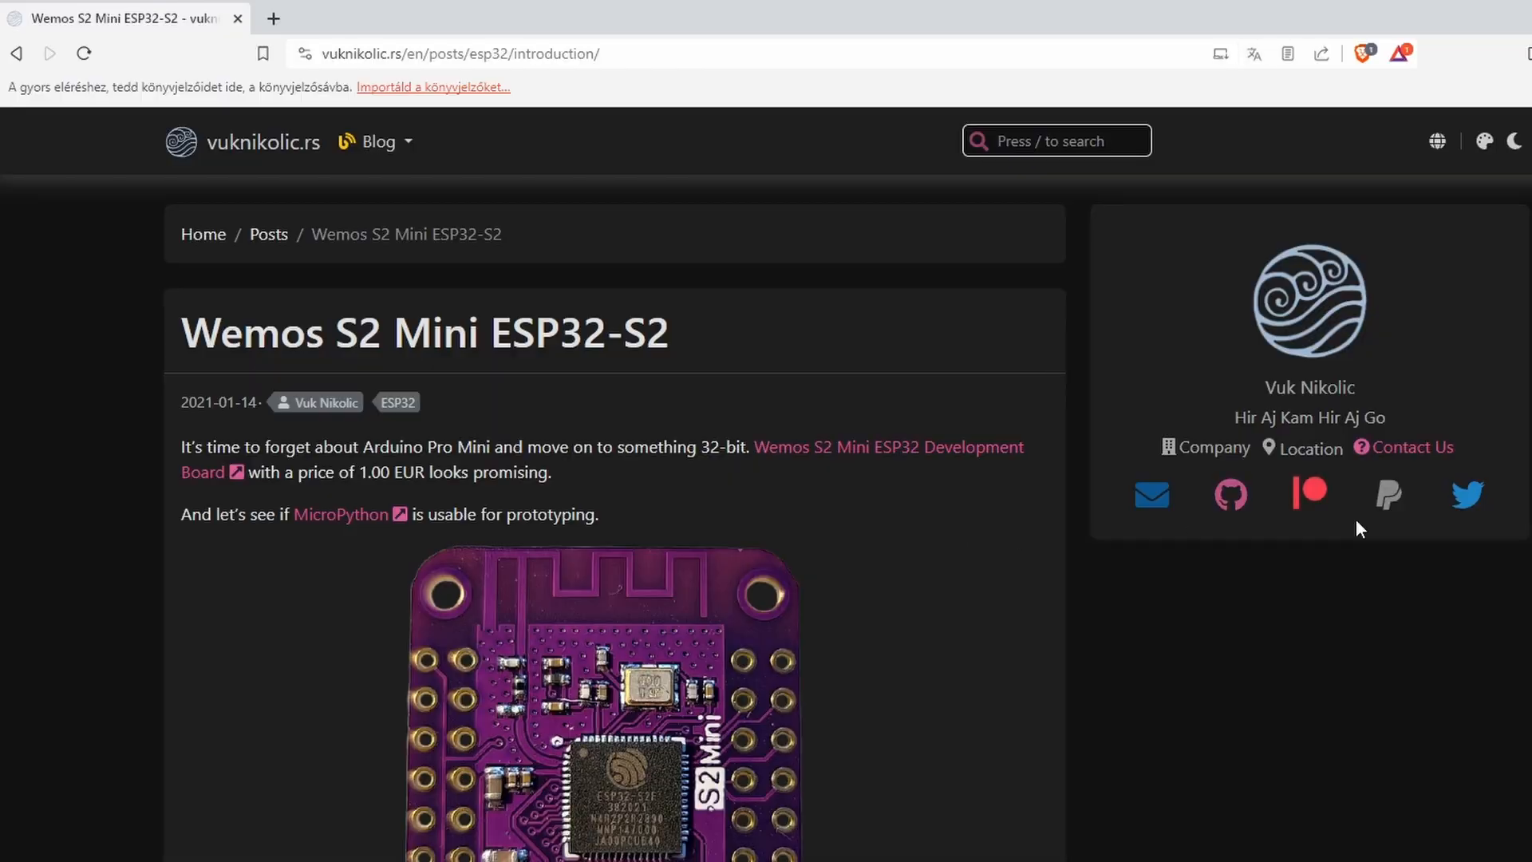
# - Scroll through the Wemos S2 Mini ESP32-S2 post and its DAC fix post
pyautogui.scroll(-3)
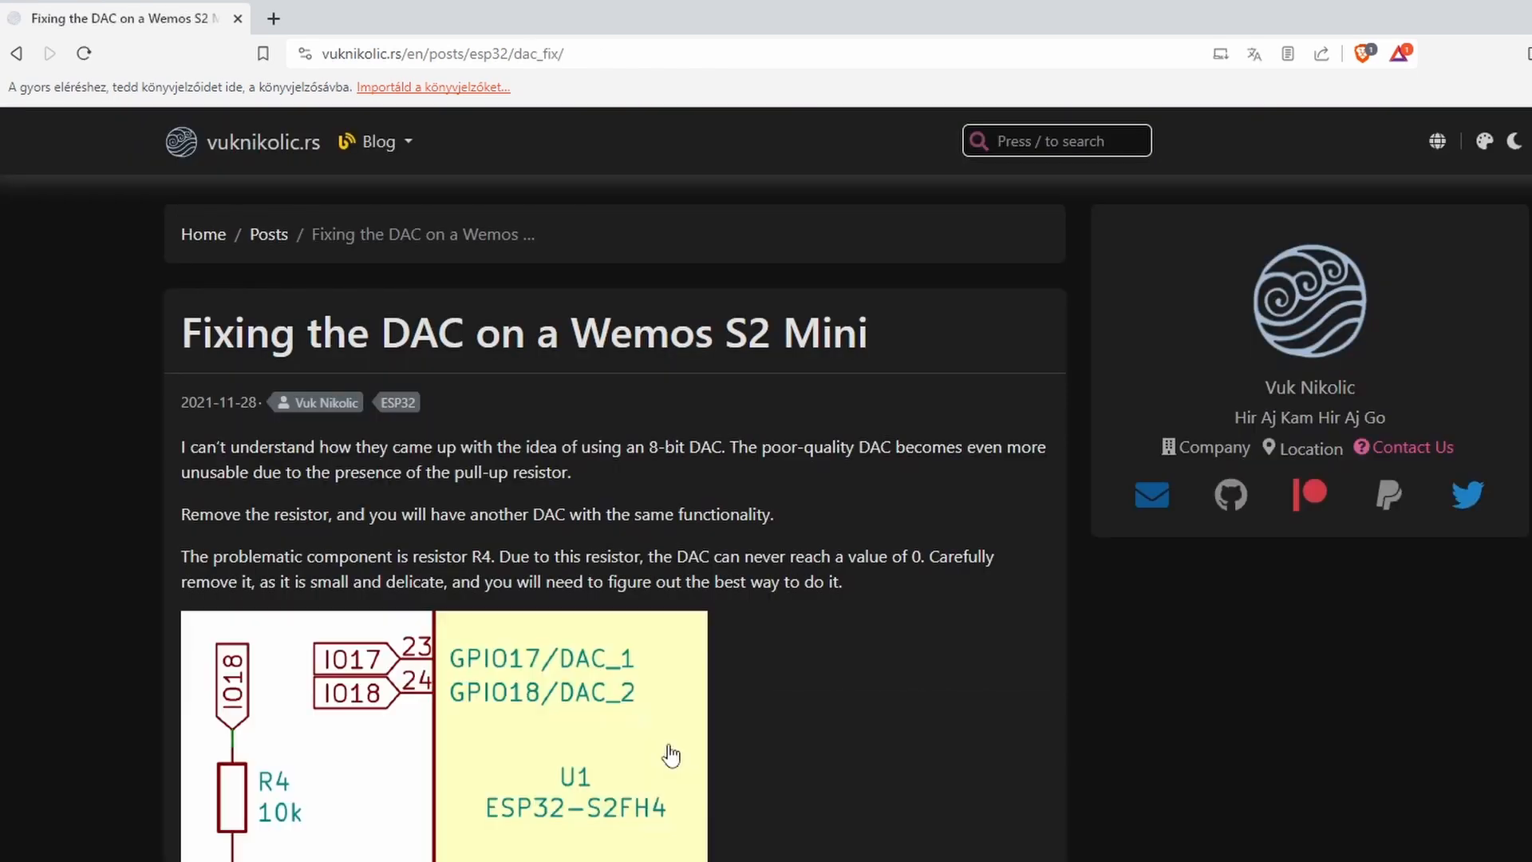
pyautogui.scroll(-3)
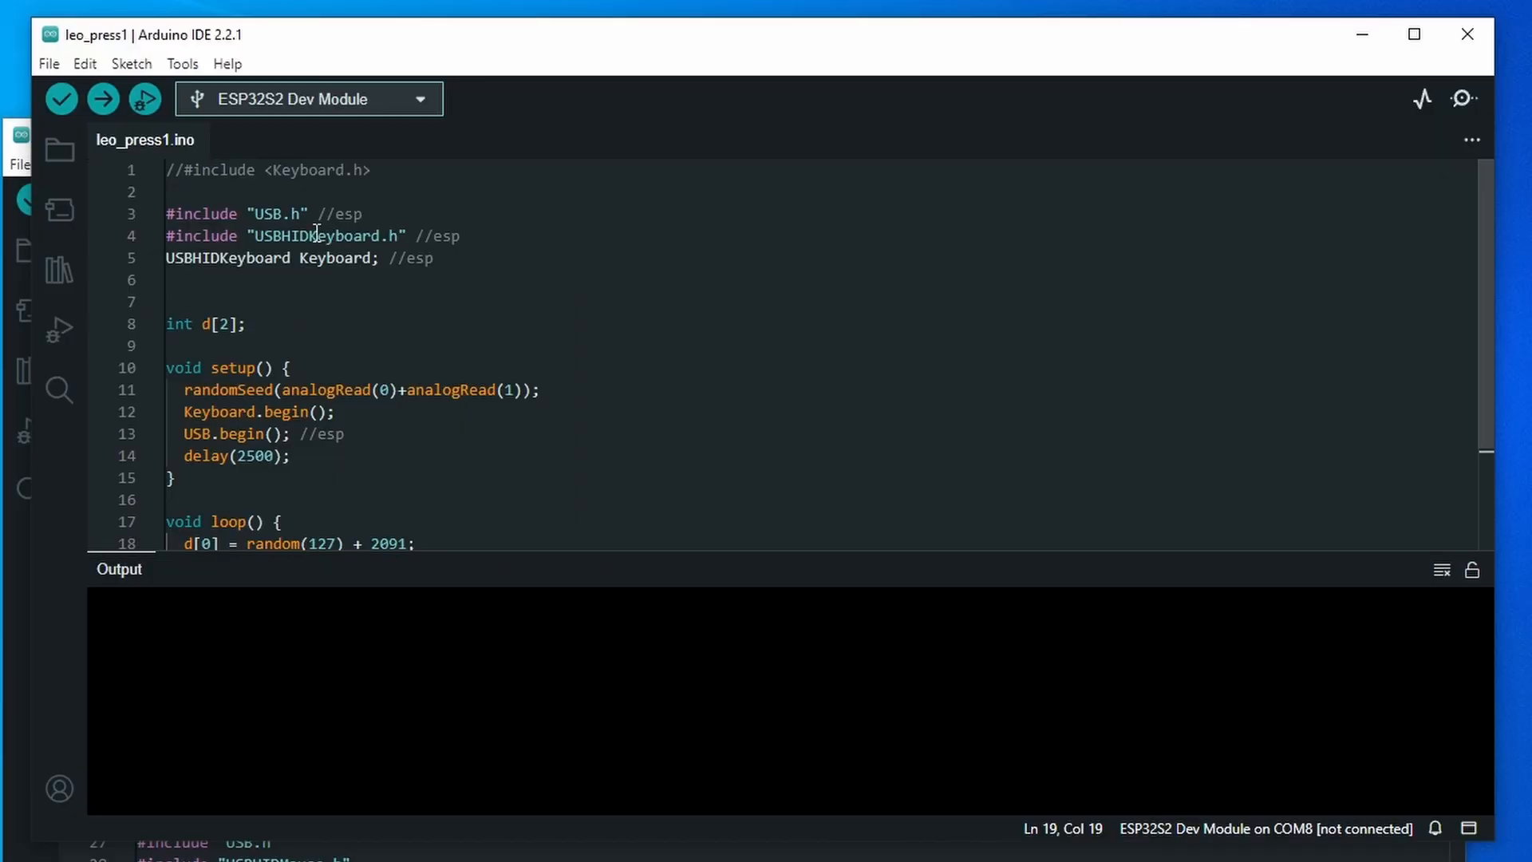
# - Review the USB, USBHIDMouse and USBHIDKeyboard includes and clear the selection
pyautogui.scroll(-3)
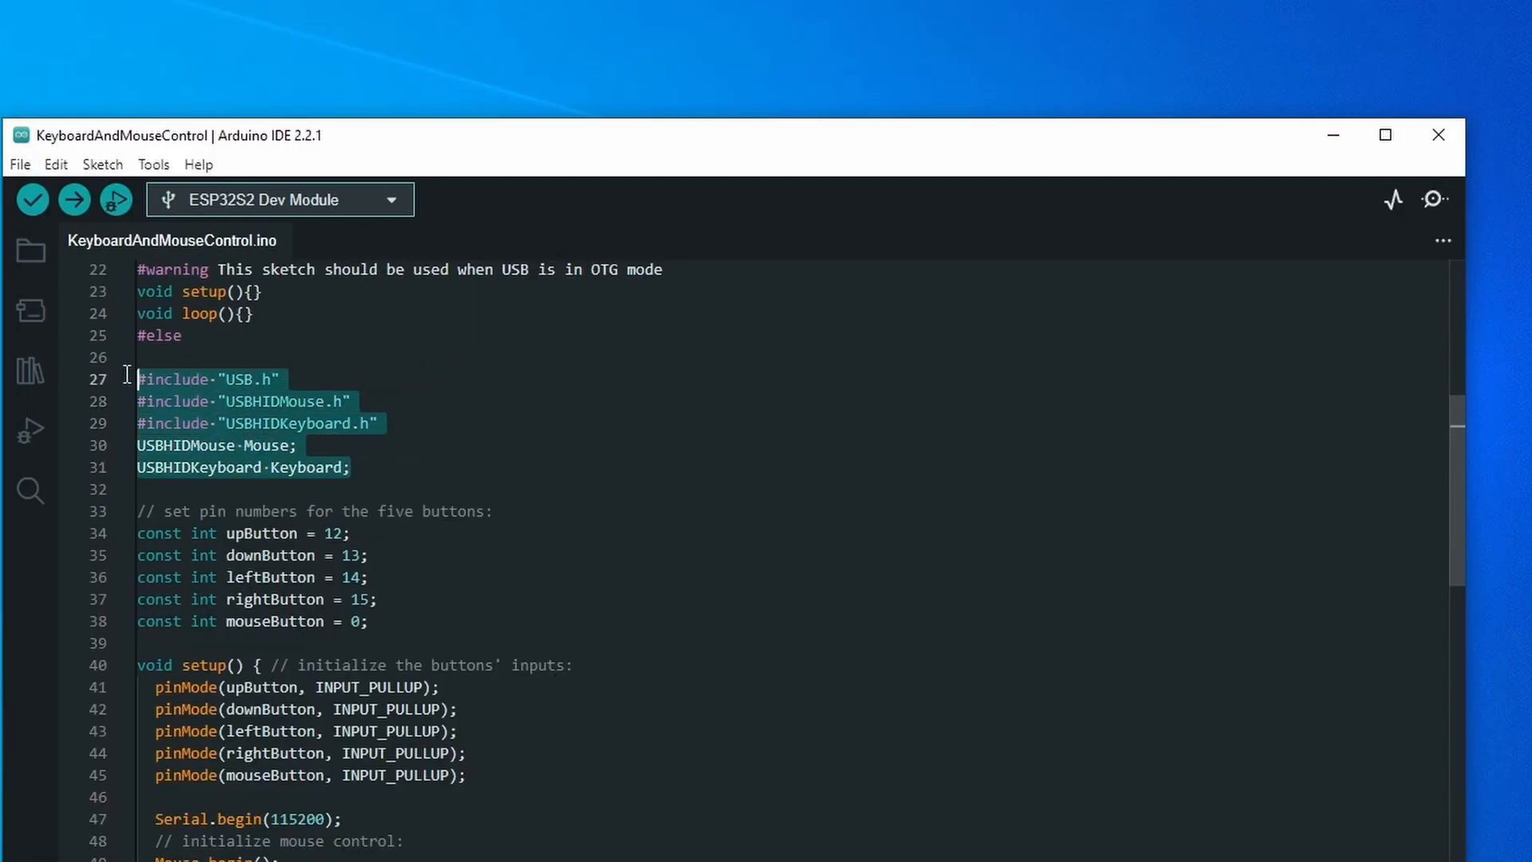
pyautogui.click(370, 467)
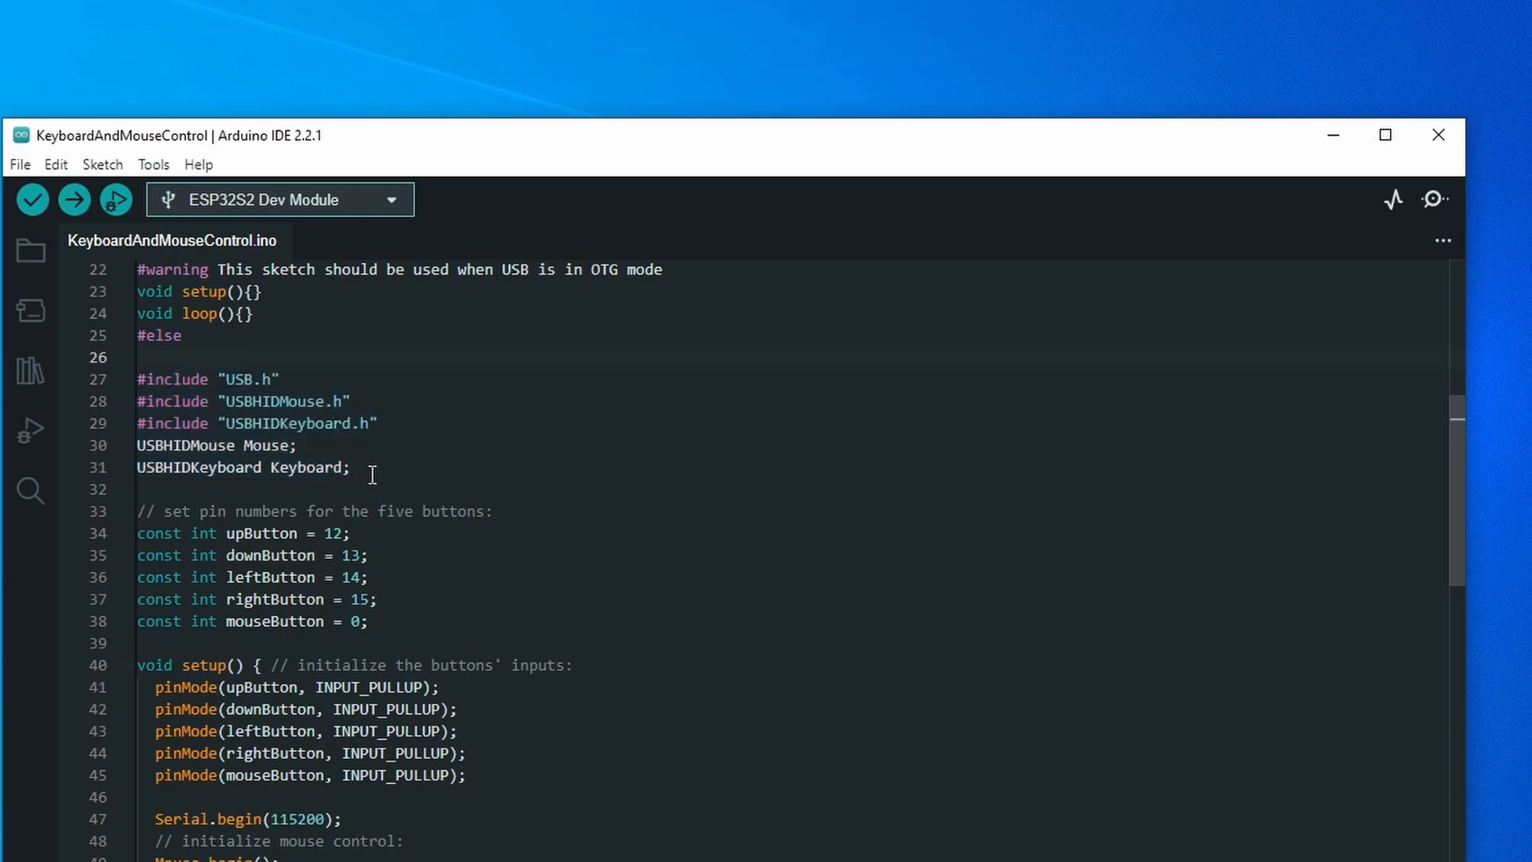